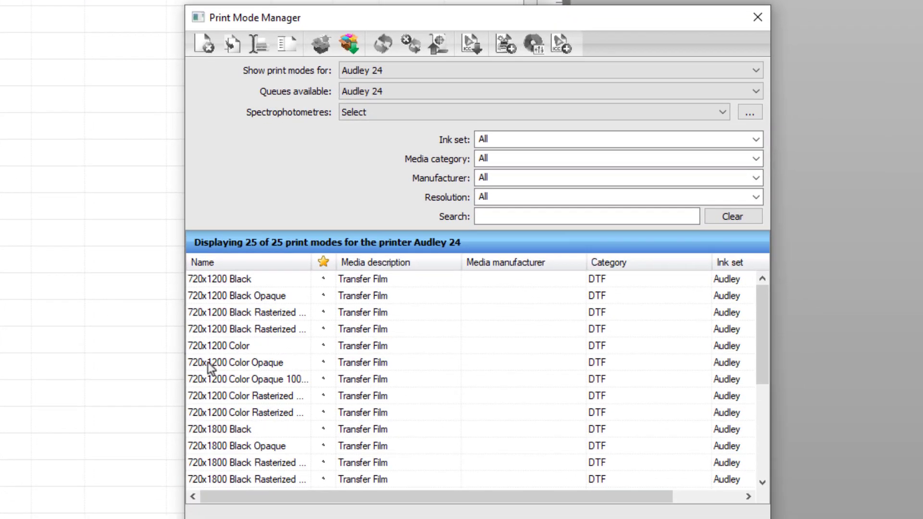
Close the Print Mode Manager and show the Audley 24 queue's available print modes
{"action": "double_click", "coordinate": [236, 362]}
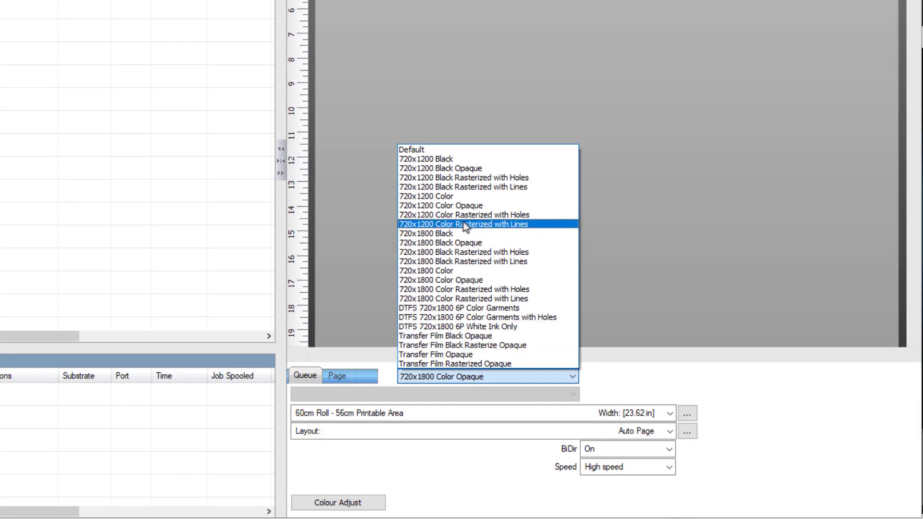
Choose 720x1200 Color Opaque as the queue's print mode and bring up the Audley 24 queue properties
{"action": "left_click", "coordinate": [440, 204]}
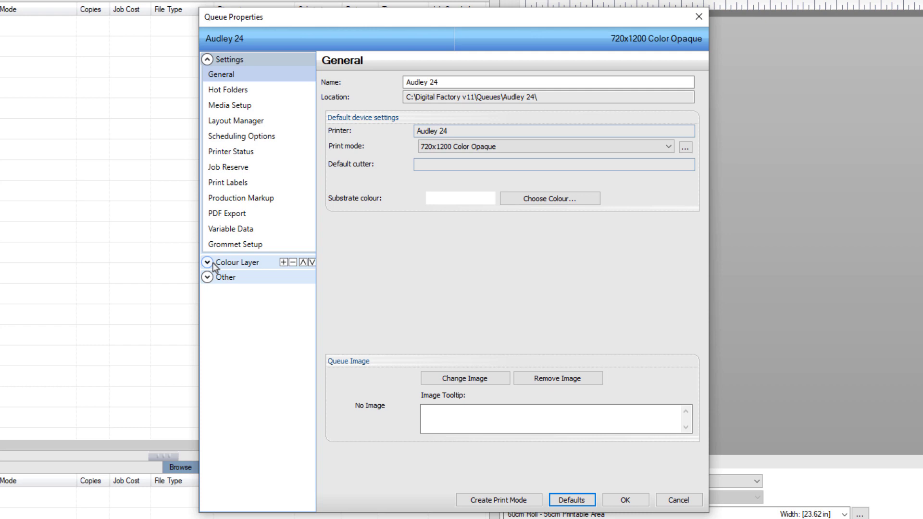
Show the Colour Layer processing options with the white underbase settings
{"action": "left_click", "coordinate": [207, 261]}
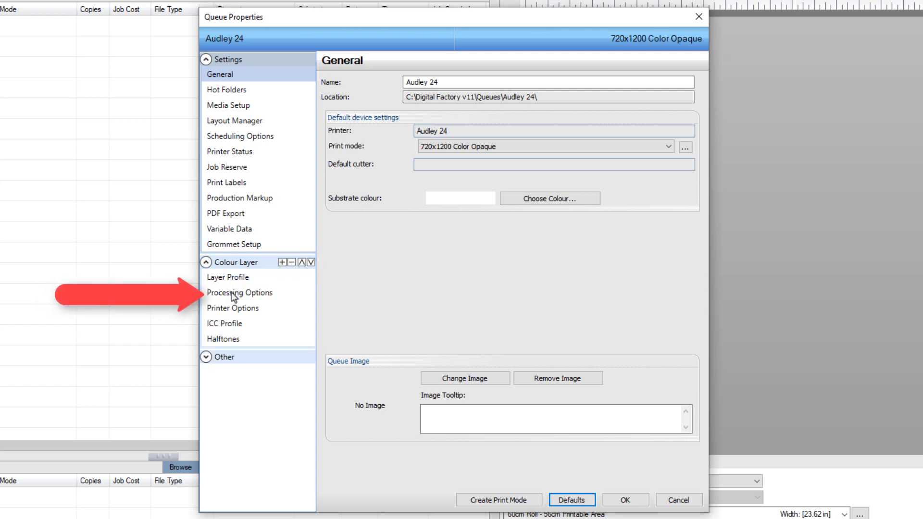
{"action": "left_click", "coordinate": [240, 292]}
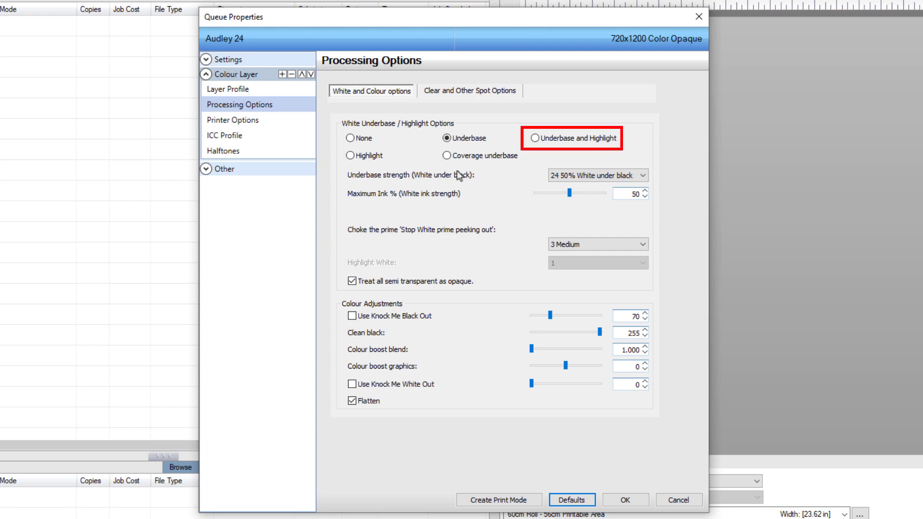
Switch white ink to Underbase and Highlight at 100% highlight and start creating a print mode from it
{"action": "left_click", "coordinate": [532, 137]}
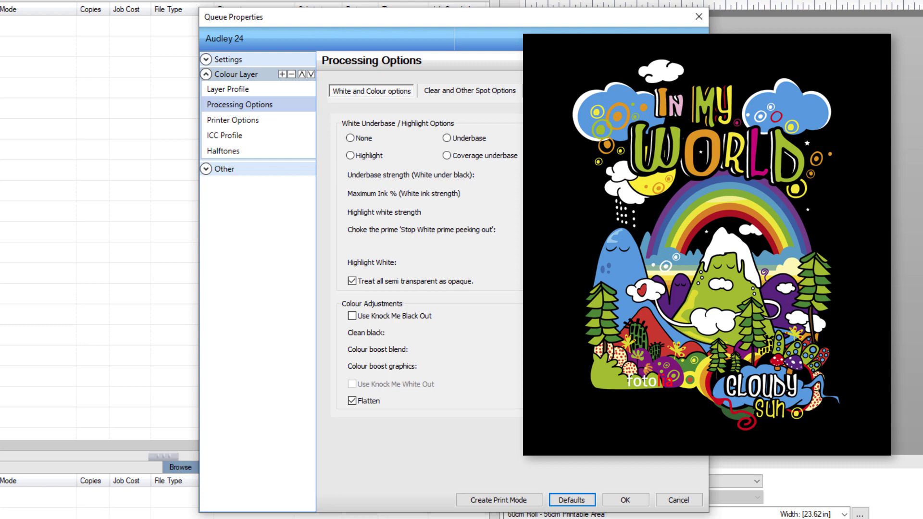
{"action": "left_click", "coordinate": [552, 137]}
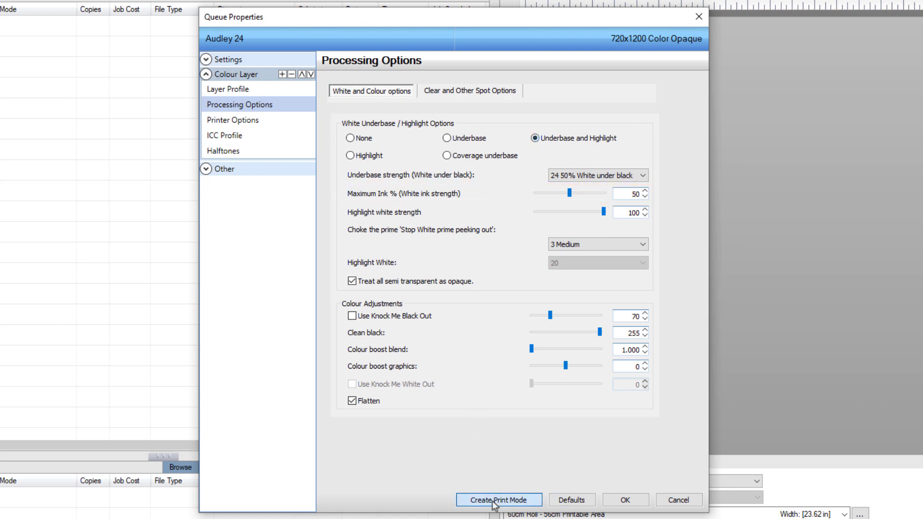
{"action": "left_click", "coordinate": [498, 500]}
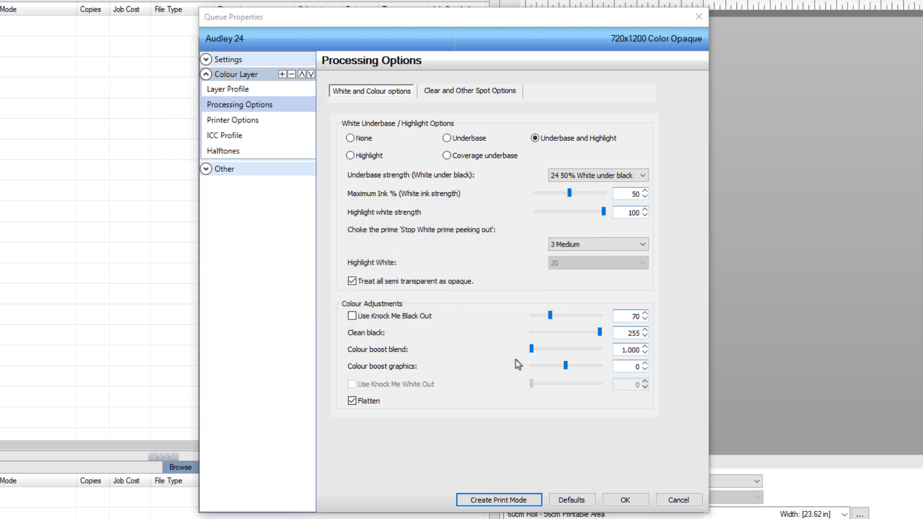
Save the 720x1200 Color Opaque 100 Highlight mode and add in my world.png as a job
{"action": "left_click", "coordinate": [498, 500]}
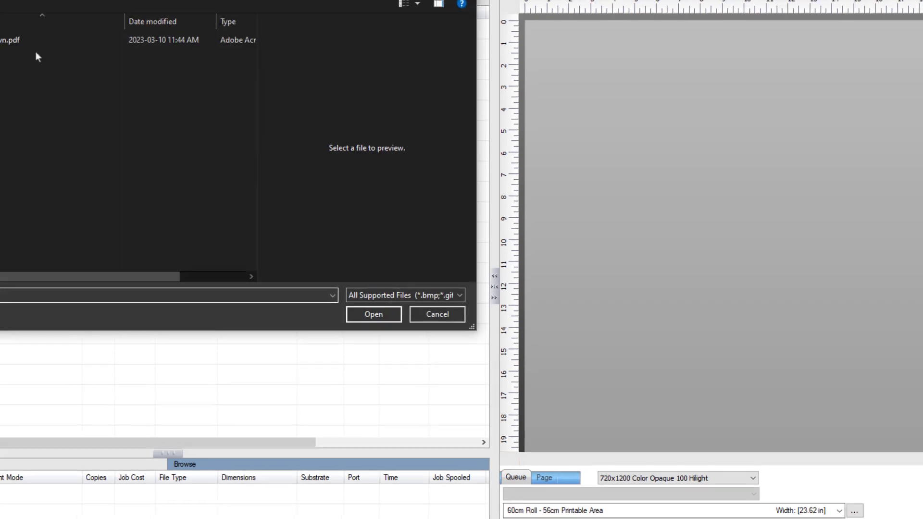
{"action": "left_click", "coordinate": [373, 314]}
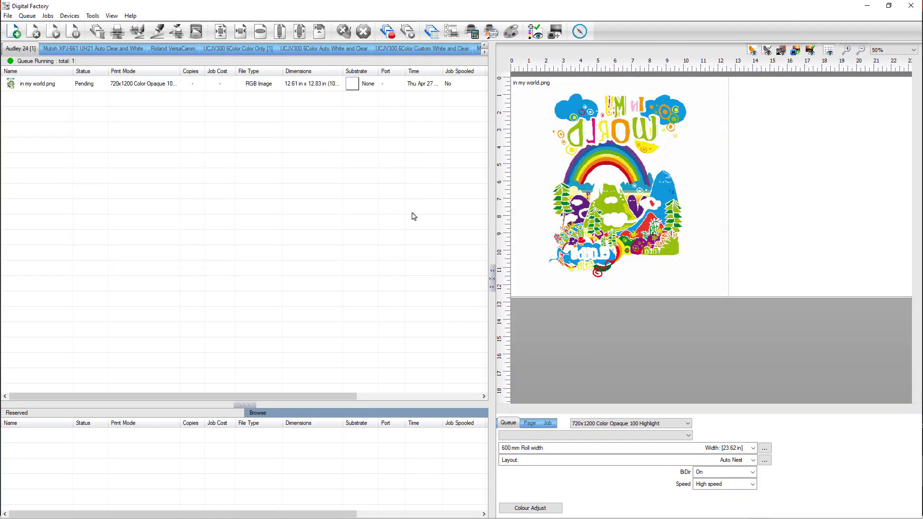
Select the in my world.png job and view its raw data
{"action": "left_click", "coordinate": [39, 84]}
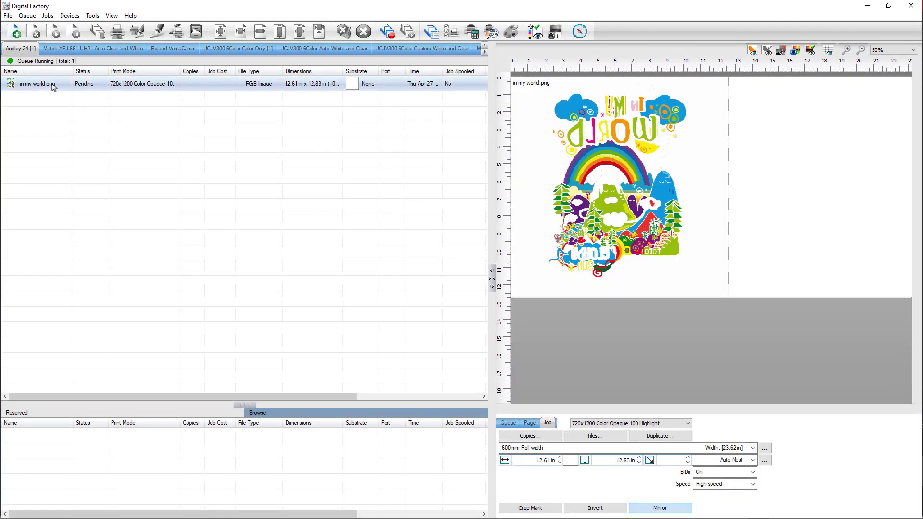
{"action": "right_click", "coordinate": [39, 83]}
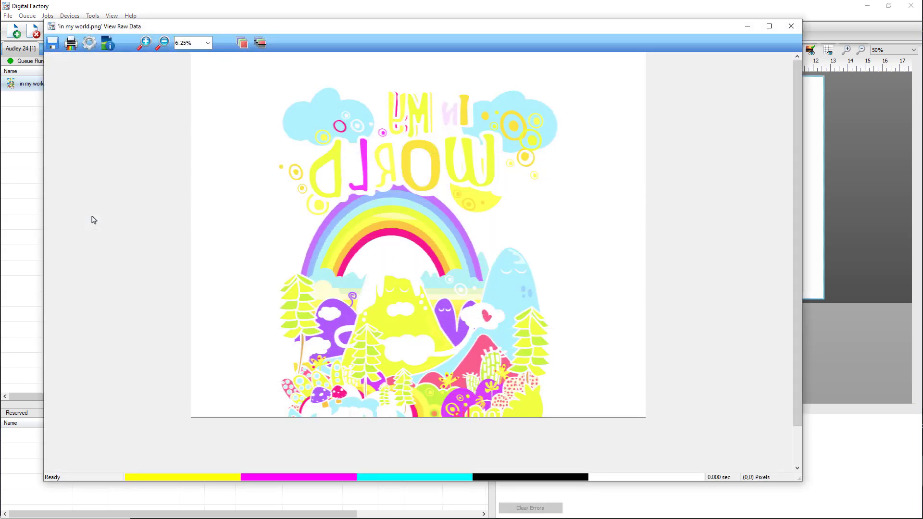
Show the ink planes as greyscale separations and hide the Yellow plane from the preview
{"action": "left_click", "coordinate": [259, 42]}
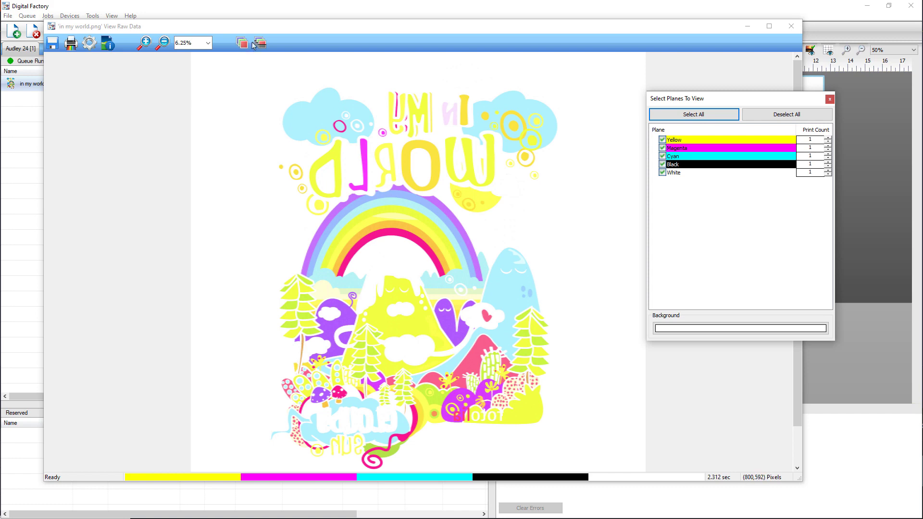
{"action": "left_click", "coordinate": [260, 44]}
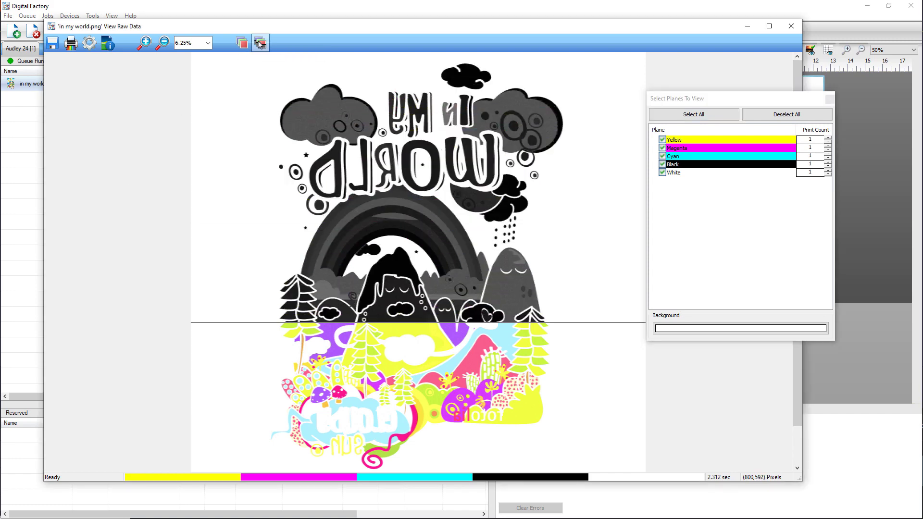
{"action": "left_click", "coordinate": [663, 139]}
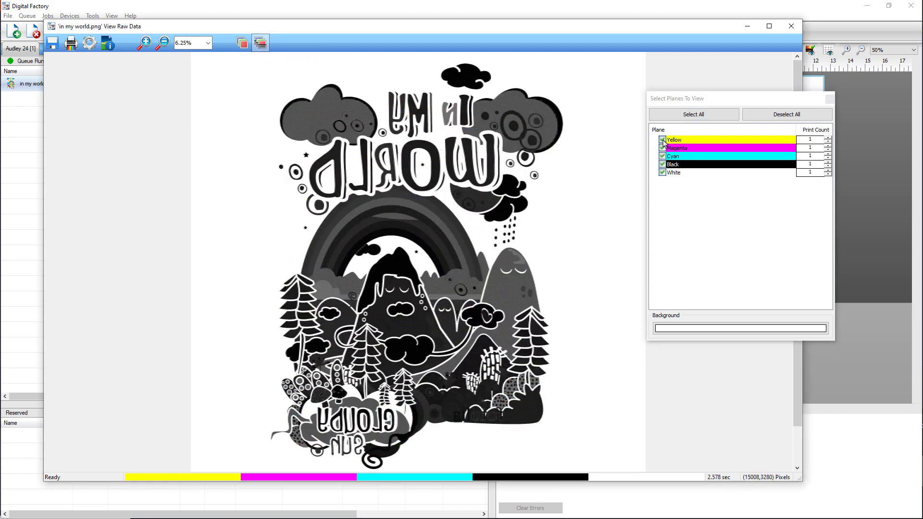